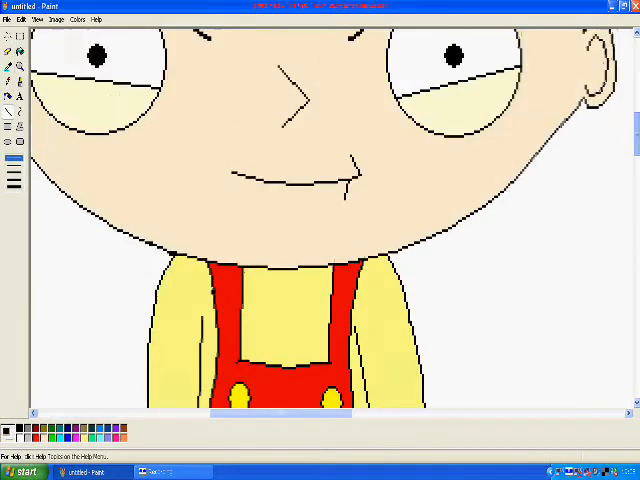
pyautogui.scroll(-3)
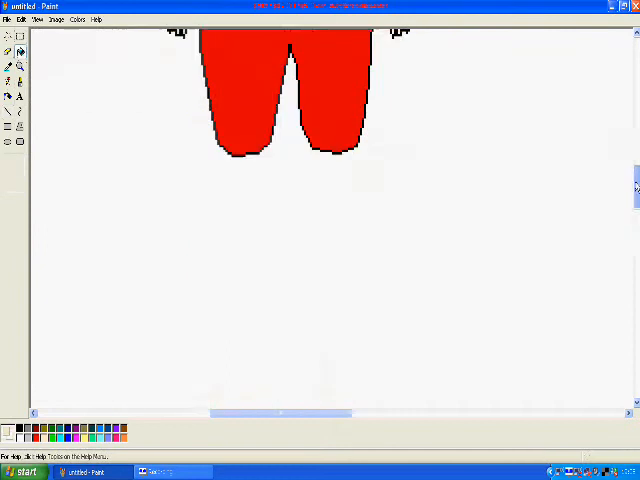